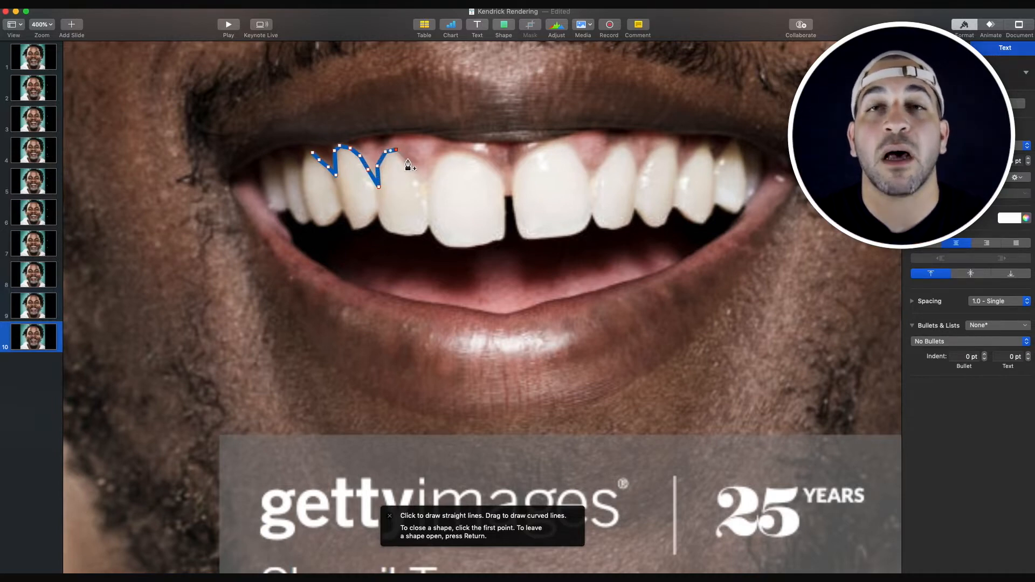
# Place pen points along the upper gumline from the left tooth across the front teeth to the next tooth
pyautogui.click(429, 184)
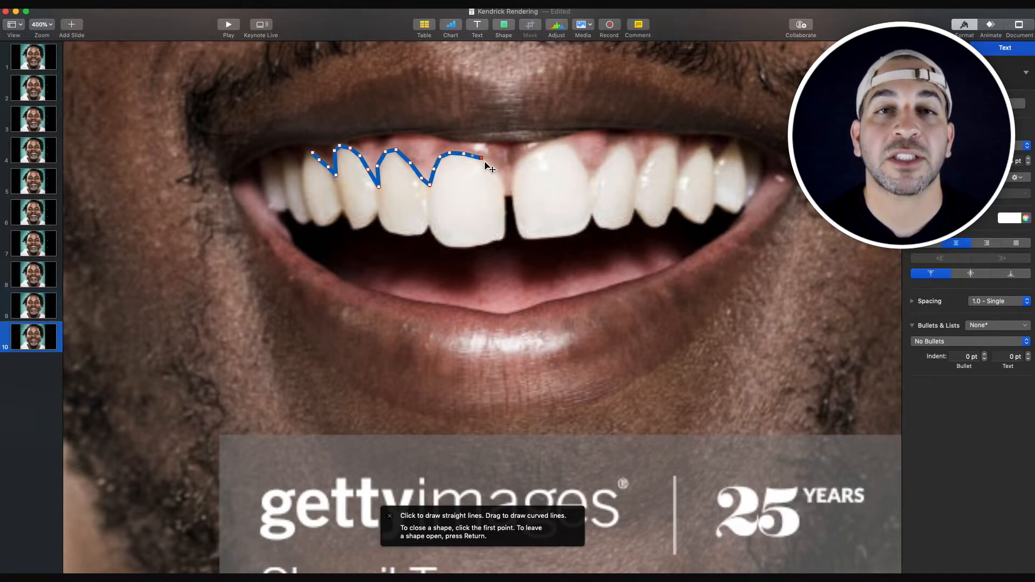
pyautogui.click(508, 169)
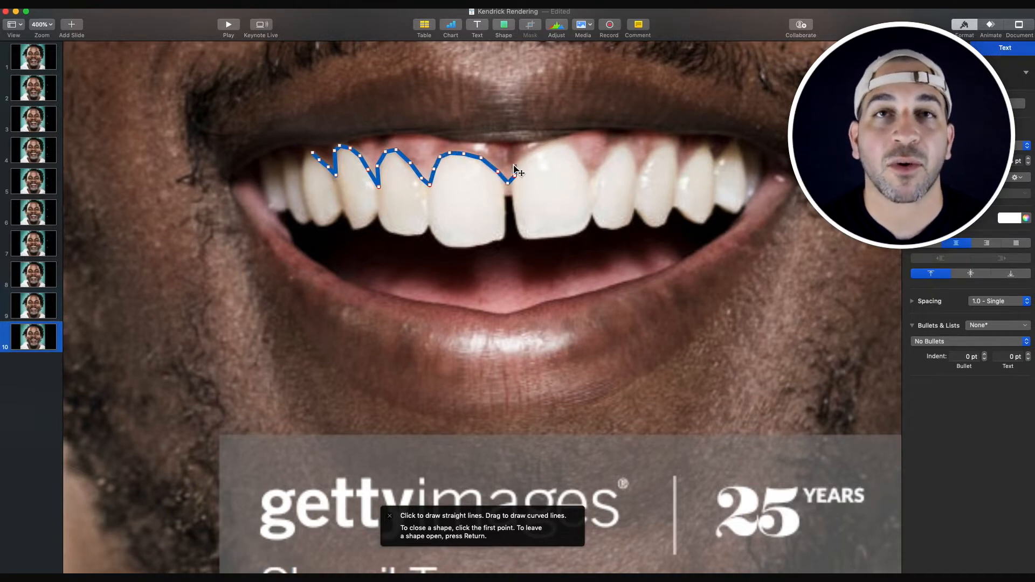
pyautogui.click(554, 146)
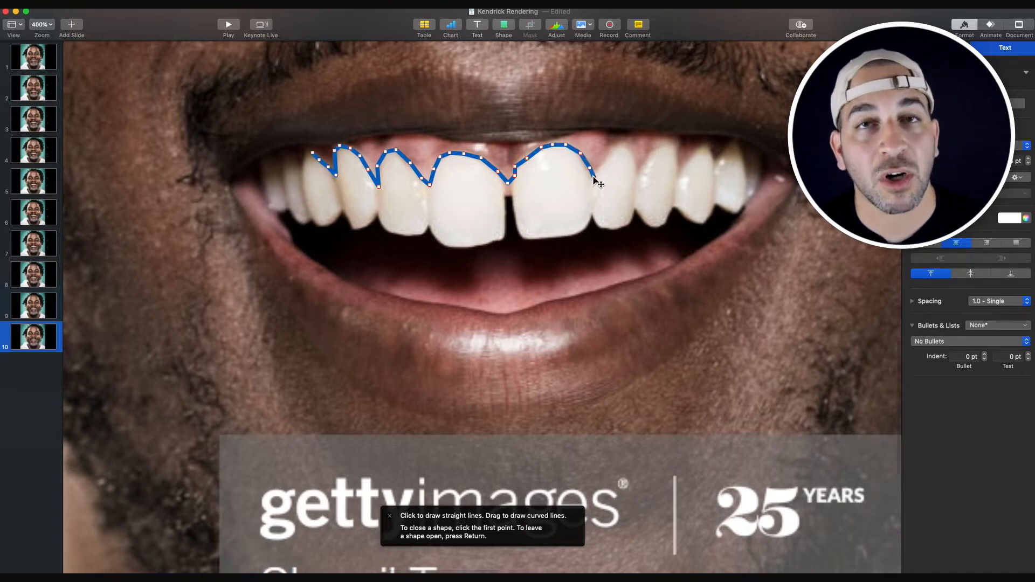
pyautogui.click(624, 149)
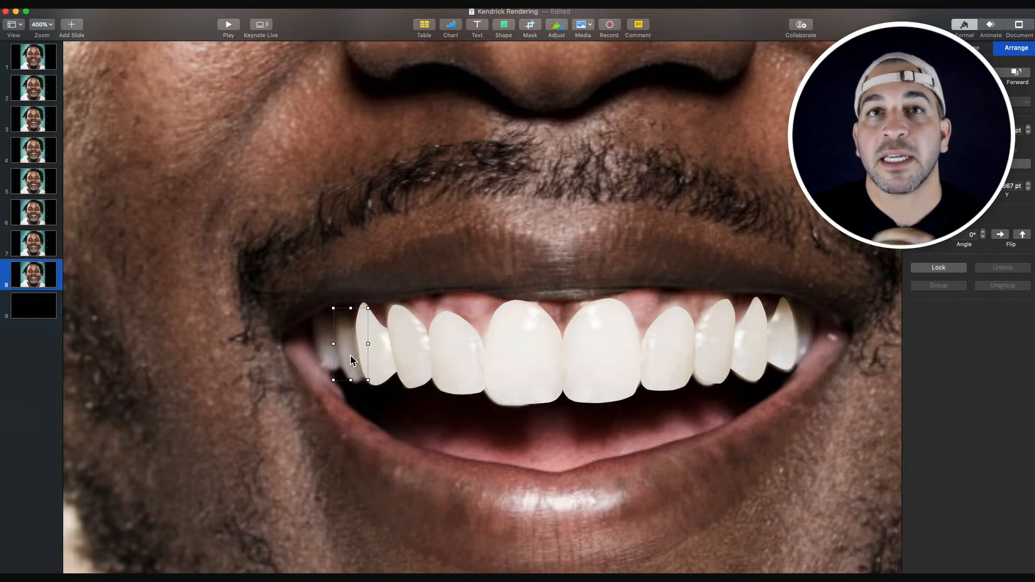
# Bring up the context options for the narrow left veneer to mask it to its tooth outline
pyautogui.rightClick(455, 354)
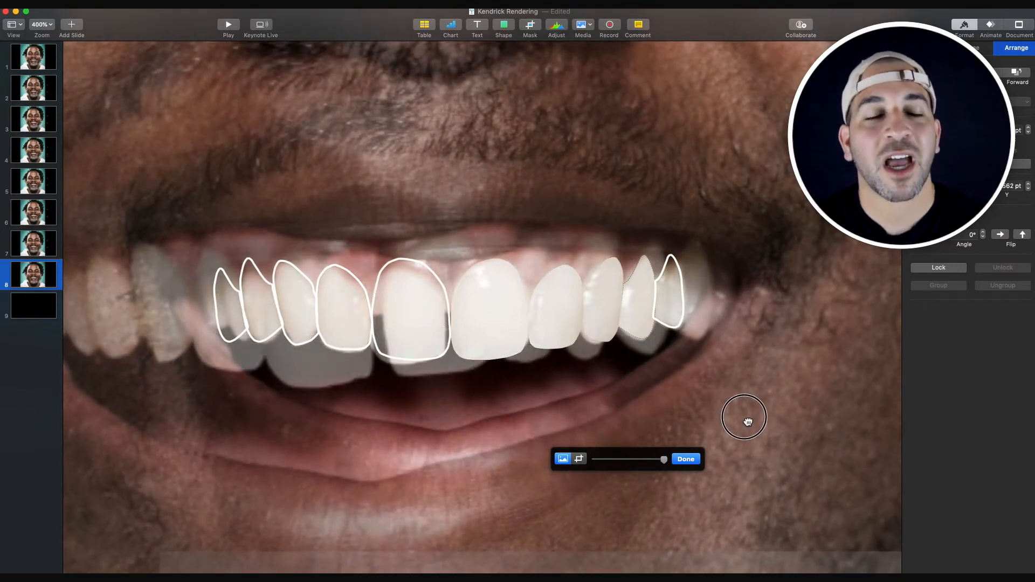
# Finish the mask adjustment and bring the left front veneer to the front above its neighbours
pyautogui.click(685, 459)
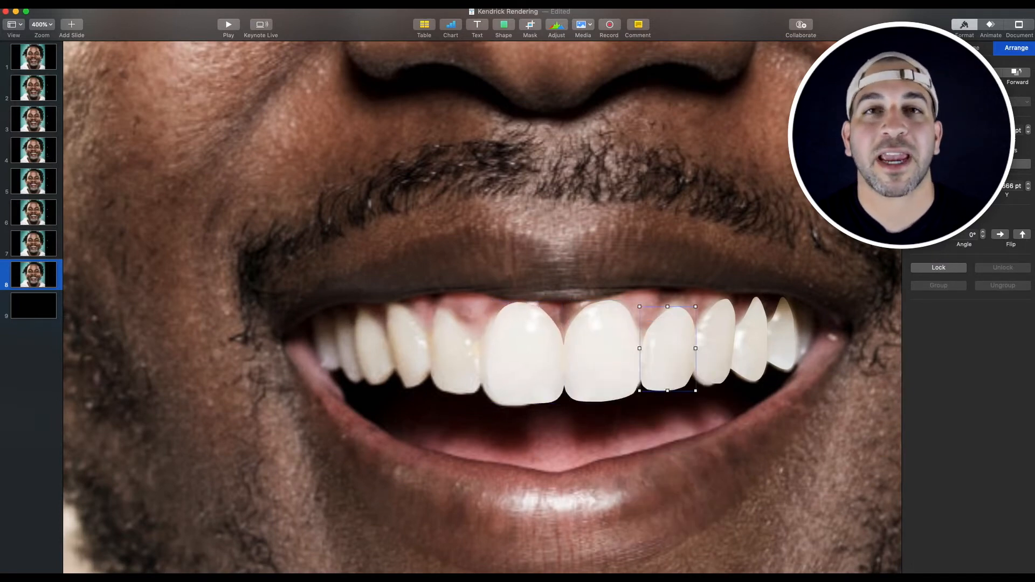
pyautogui.rightClick(525, 327)
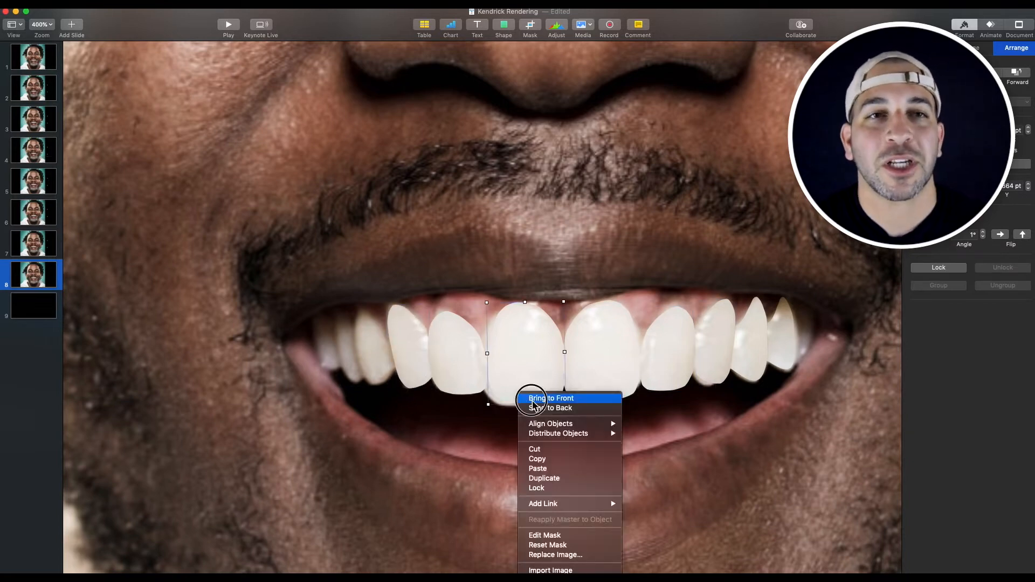
pyautogui.click(551, 398)
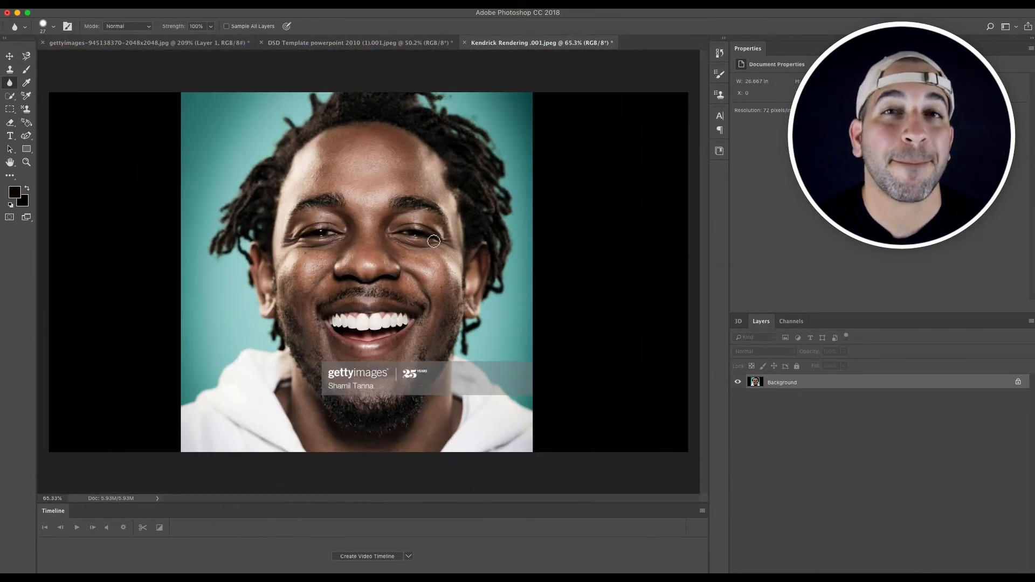
# Switch document tabs to compare the Keynote rendering with the original patient photo
pyautogui.click(357, 42)
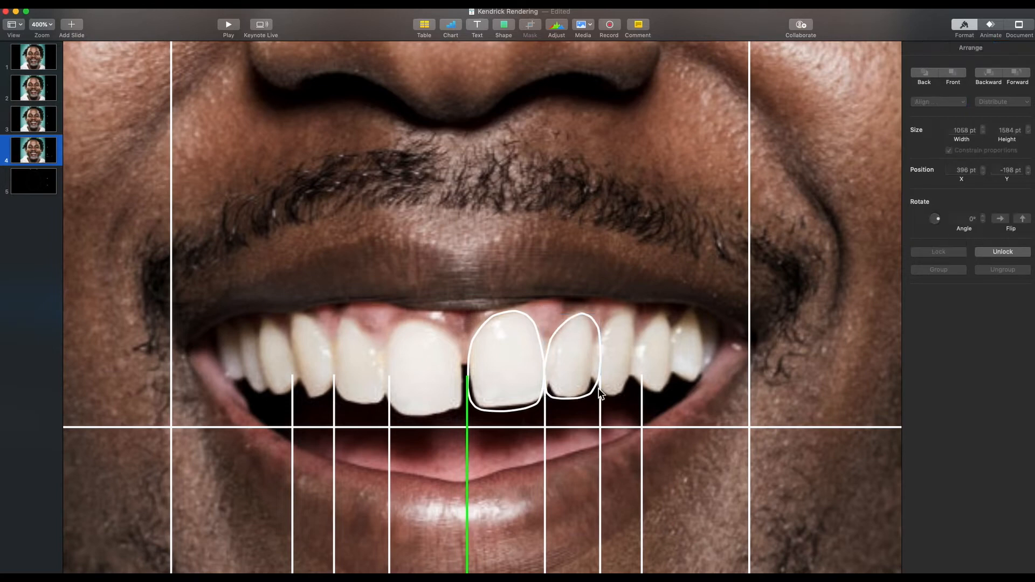
# Close the tooth-form outline around the lateral incisor right of the green midline
pyautogui.click(572, 357)
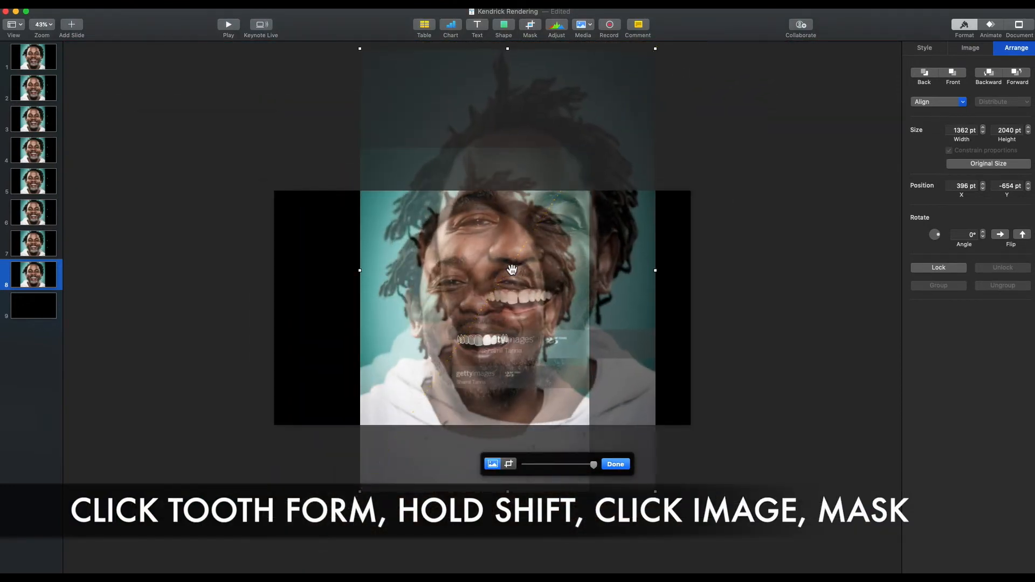
# Adjust the right-side veneer masks to fit their teeth and select the small veneer at the right corner
pyautogui.click(42, 25)
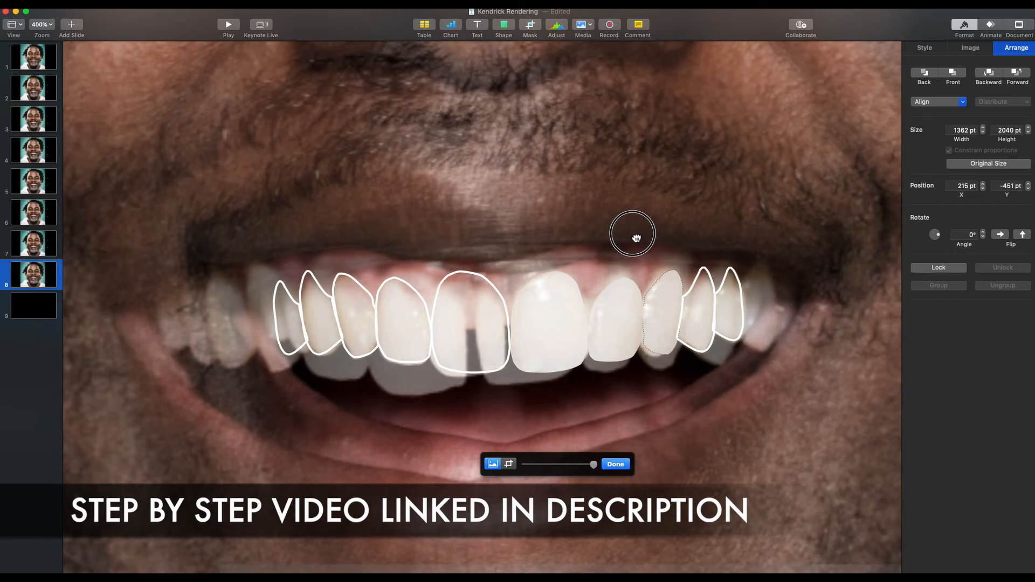
pyautogui.moveTo(774, 163)
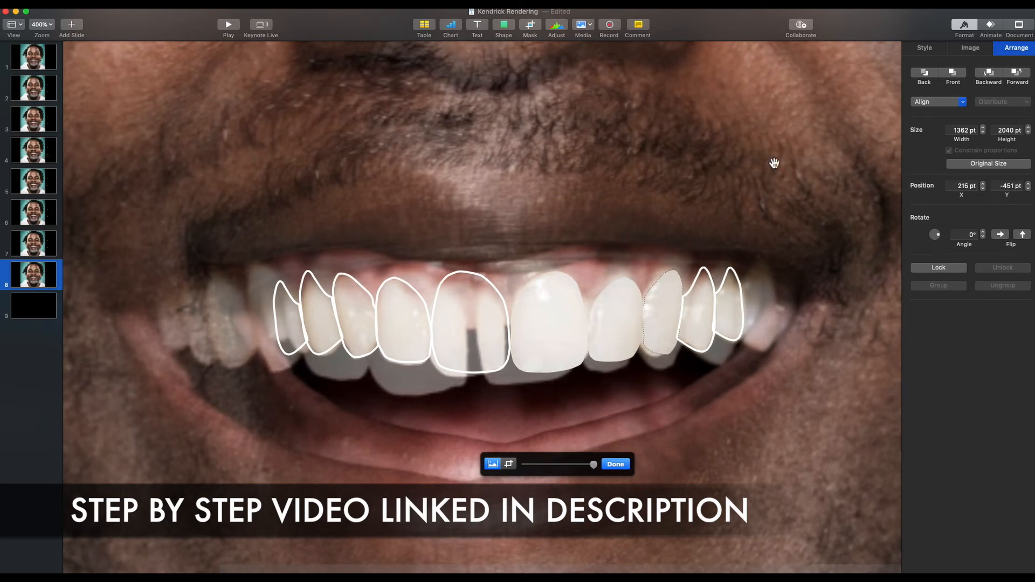
pyautogui.click(507, 464)
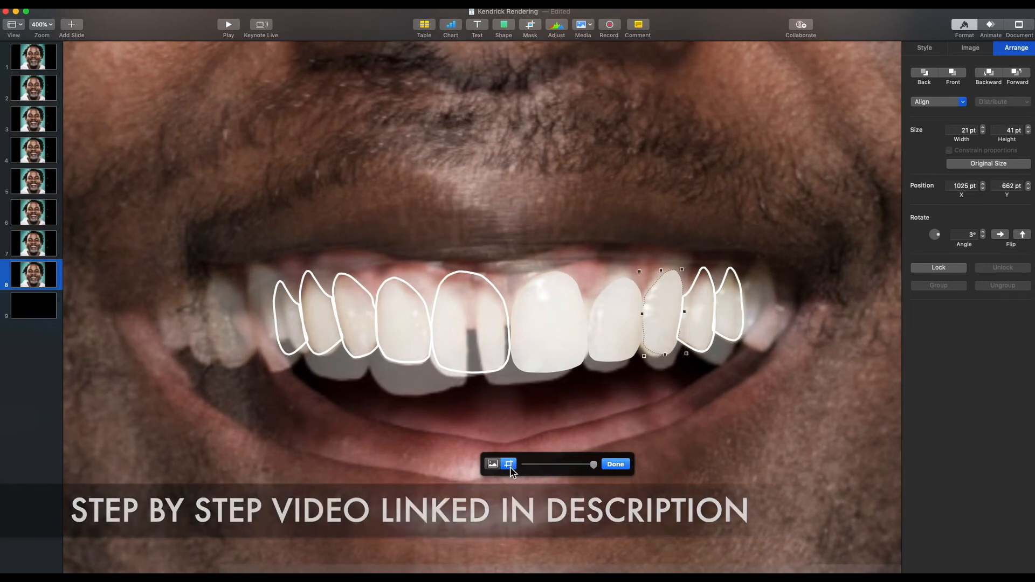
pyautogui.click(614, 464)
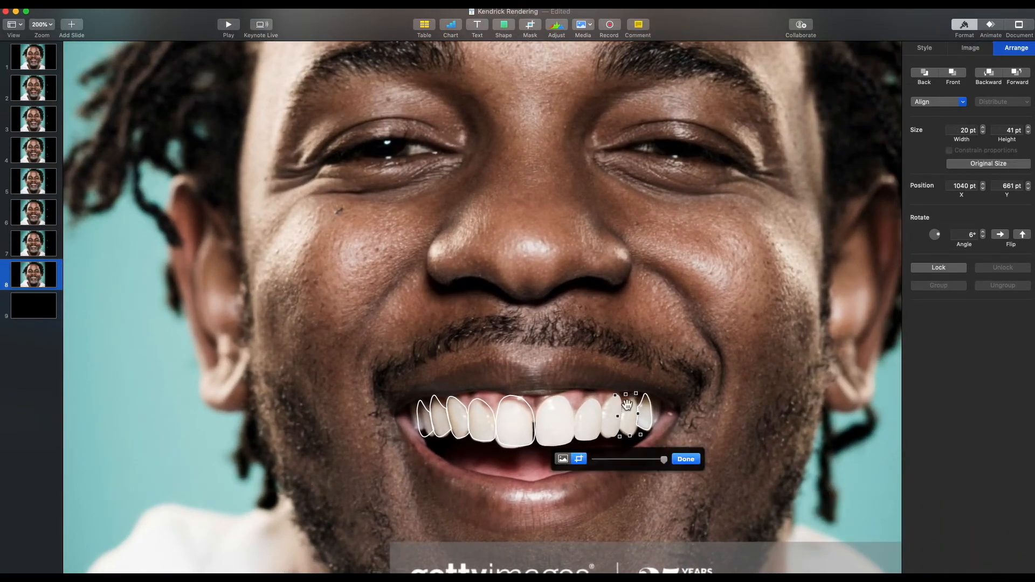
pyautogui.click(42, 25)
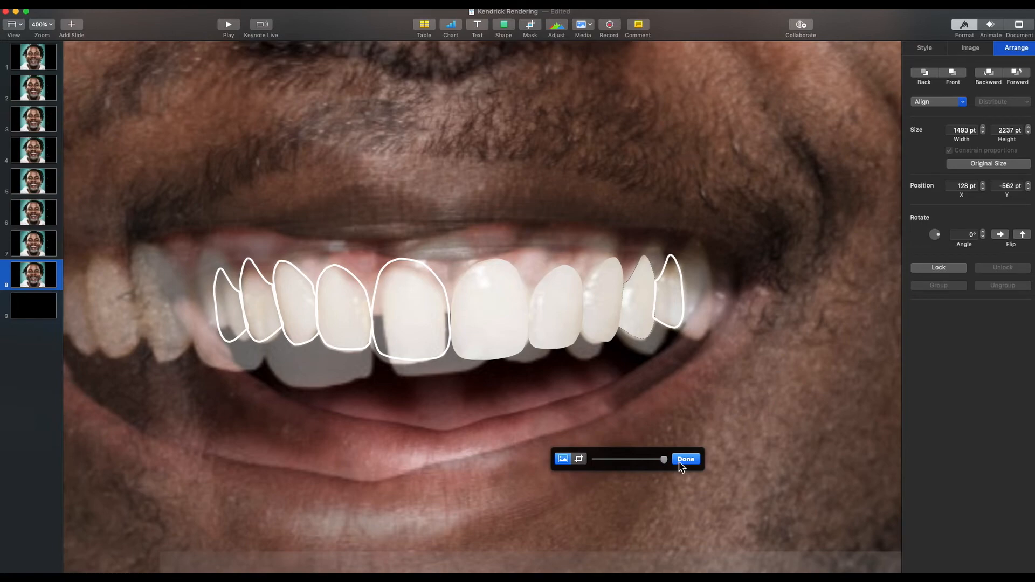
# Finish the mask, tilt the central incisor veneer's rotate angle, and select the leftmost small veneer for flipping
pyautogui.click(686, 459)
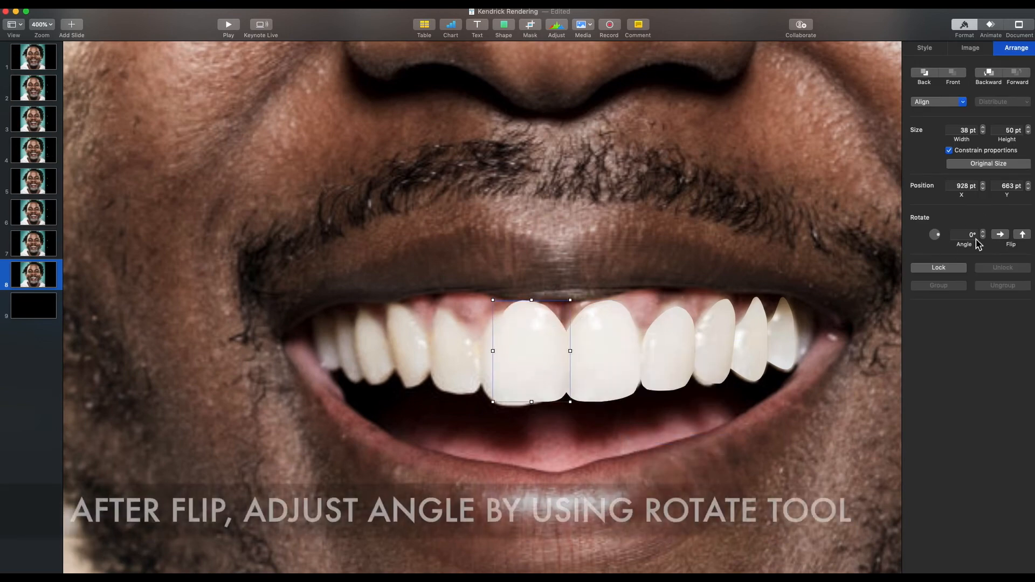
pyautogui.click(1000, 234)
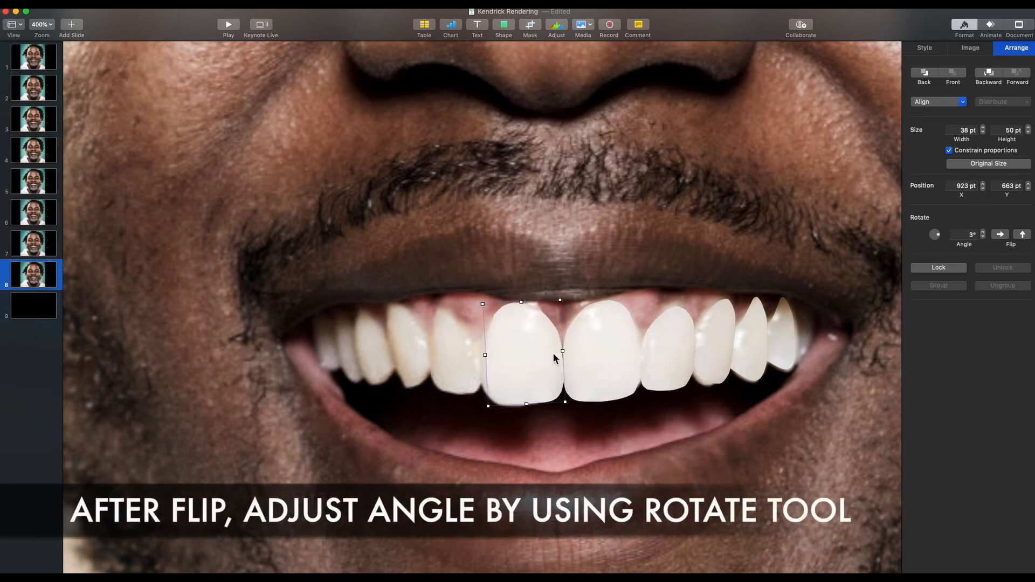
pyautogui.click(983, 236)
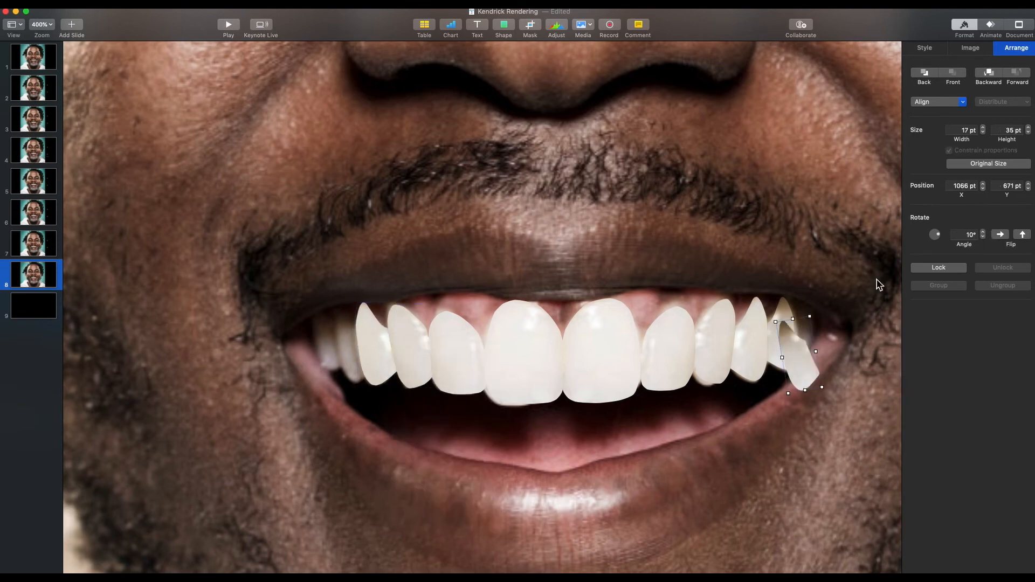
pyautogui.click(983, 237)
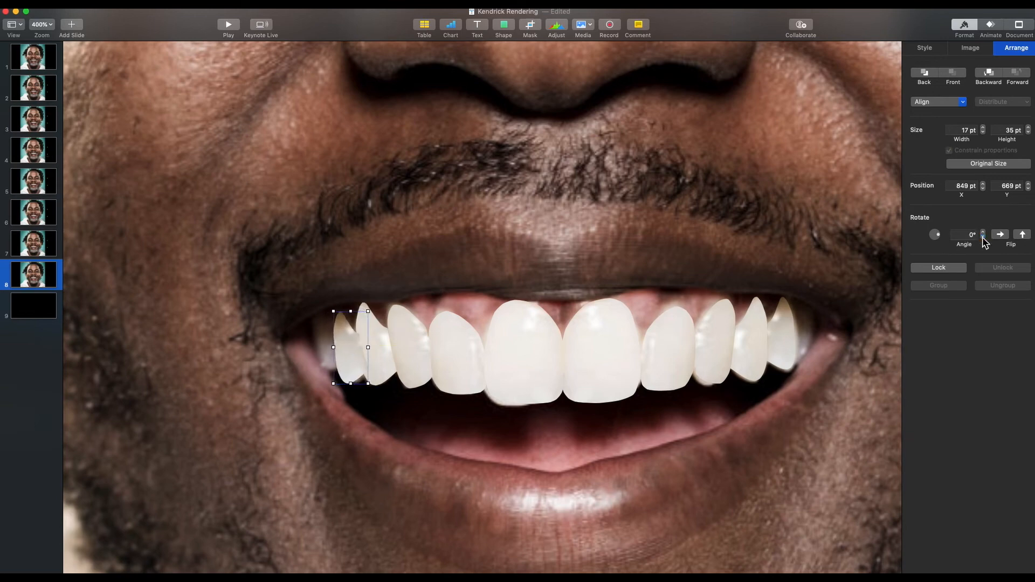
pyautogui.rightClick(376, 343)
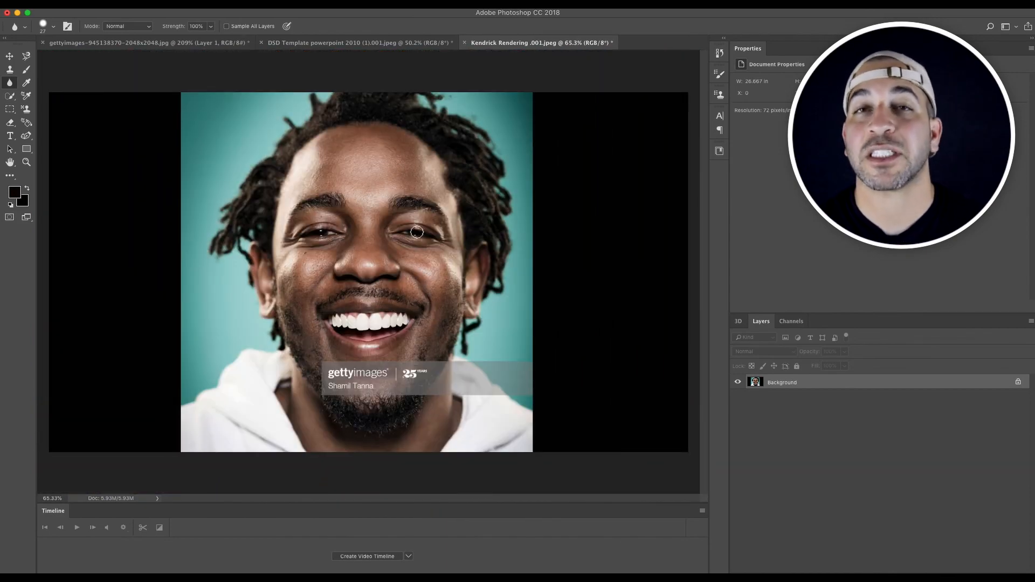
# Switch to the DSD Template document showing the original and rendered smiles side by side
pyautogui.click(357, 42)
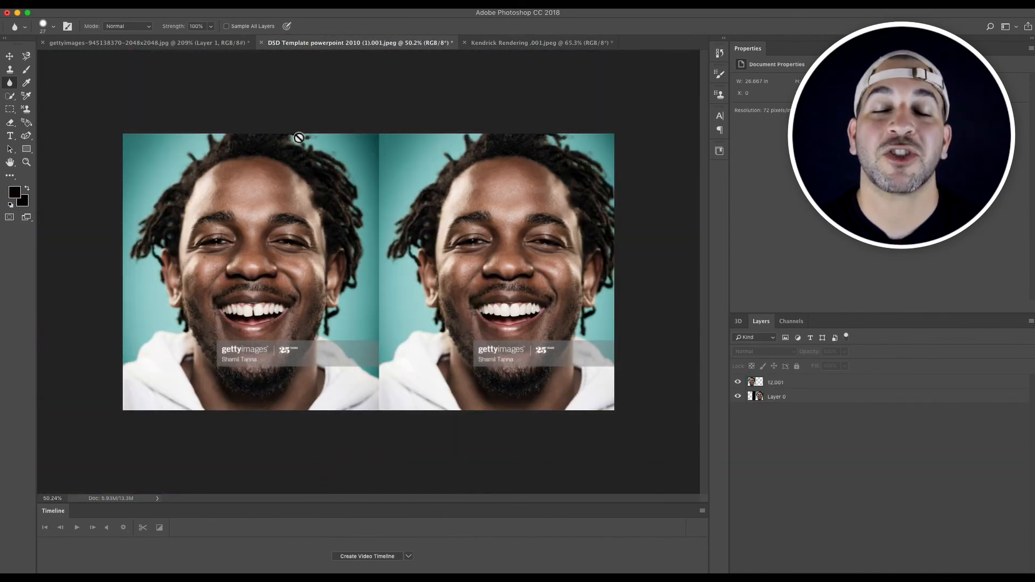